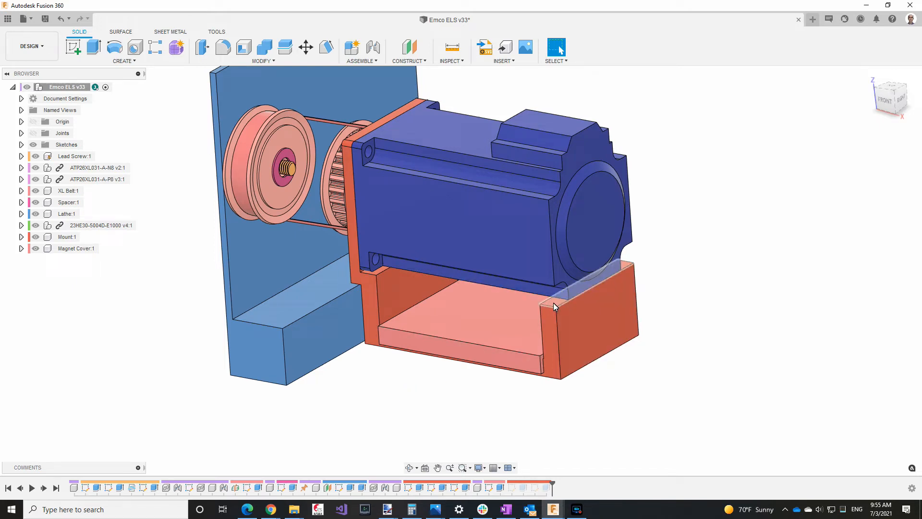
Hide Magnet Cover:1 in the Browser to expose the two round magnet pockets.
{"action": "left_click", "coordinate": [34, 248]}
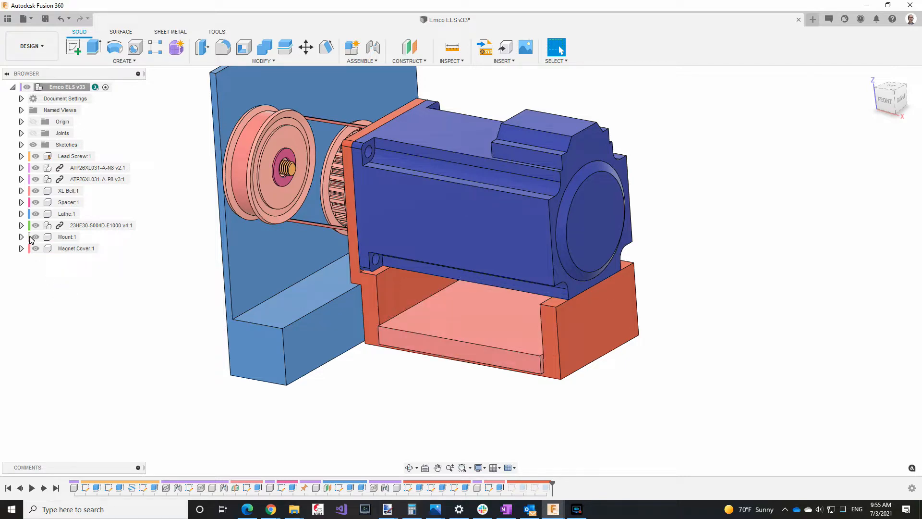
{"action": "left_click", "coordinate": [35, 248]}
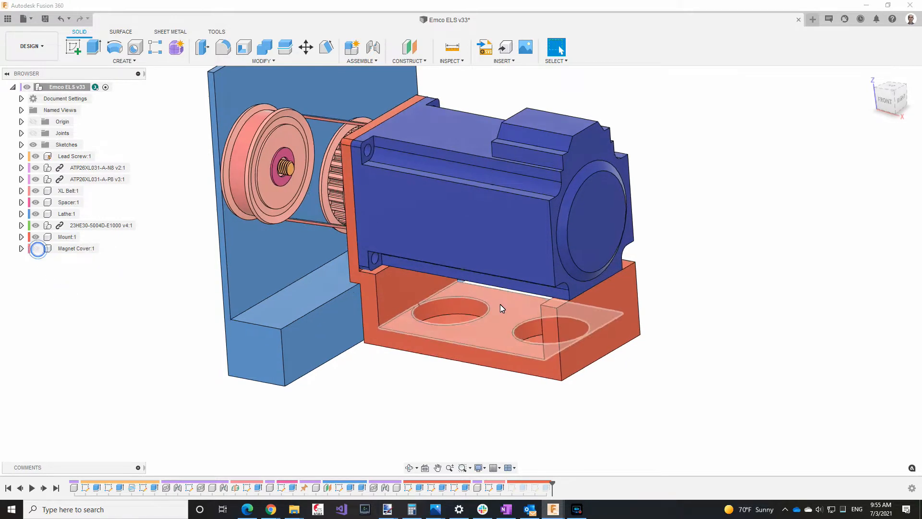